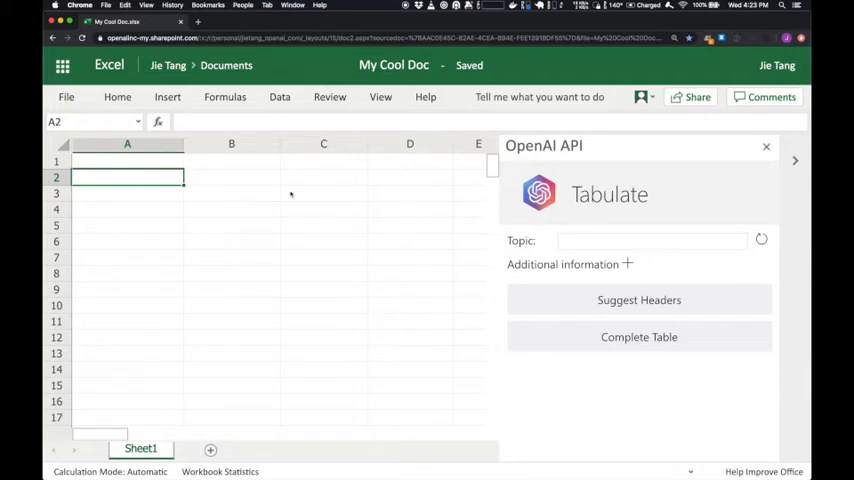
Step: Enter 'Publicly traded technology companies' as the Tabulate topic
click(651, 240)
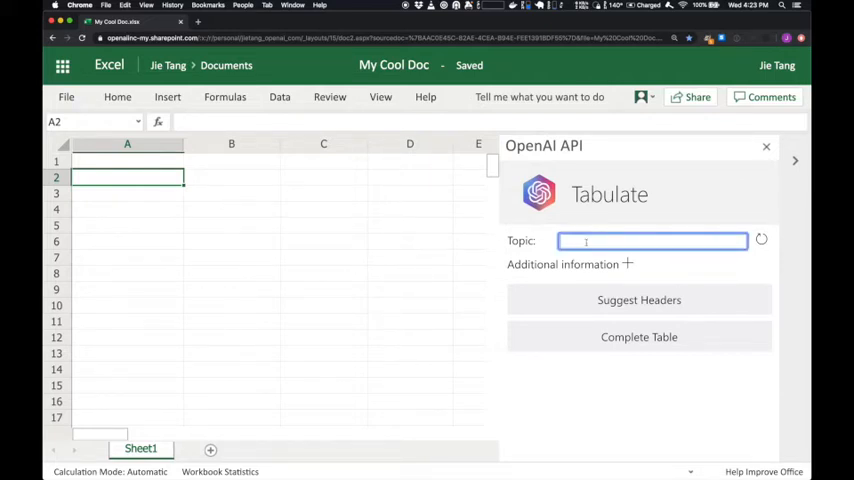
text(Publicly traded technology companies)
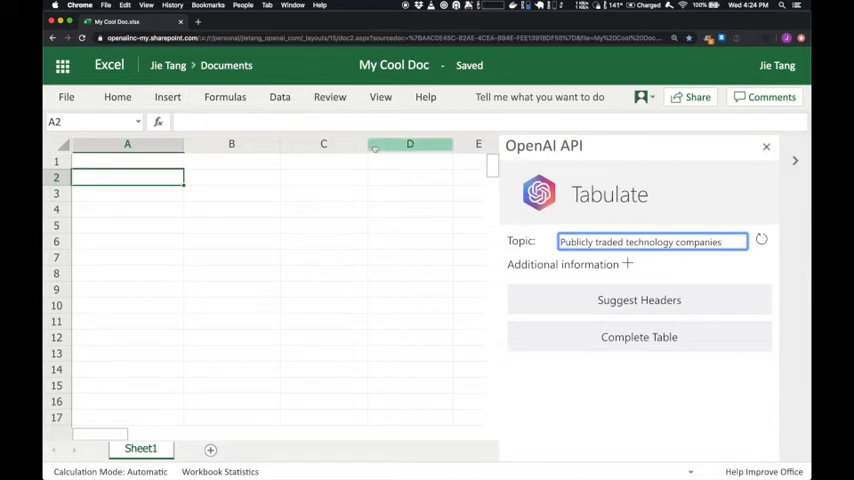
Step: Use Suggest Headers to insert Company, Ticker and Year founded into row 2
click(639, 300)
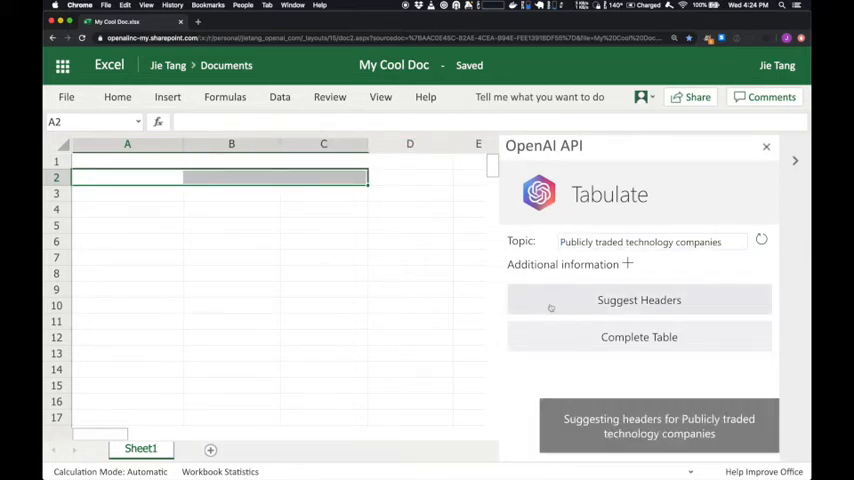
click(639, 300)
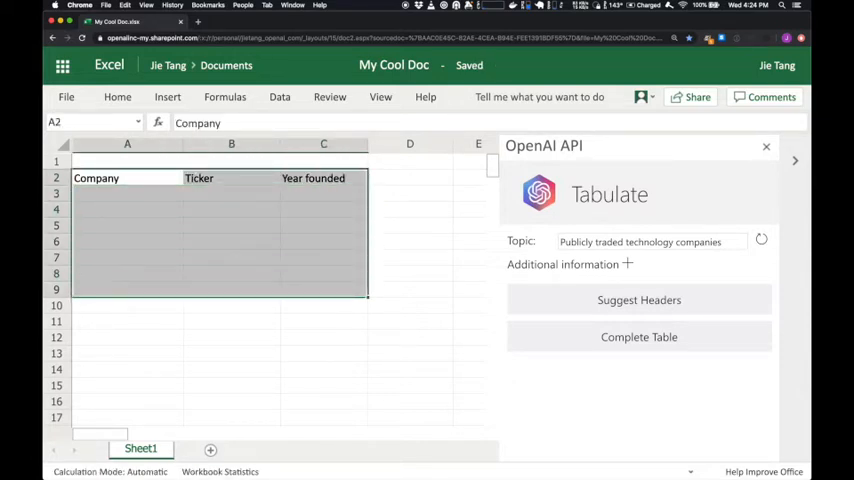
Step: Run Complete Table to fill rows 3–9 with seven companies, Twitter through Yahoo!
click(639, 337)
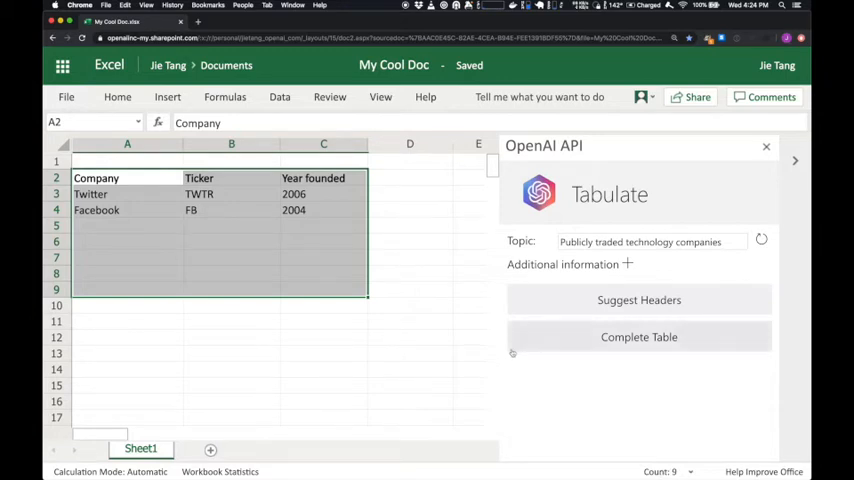
click(639, 337)
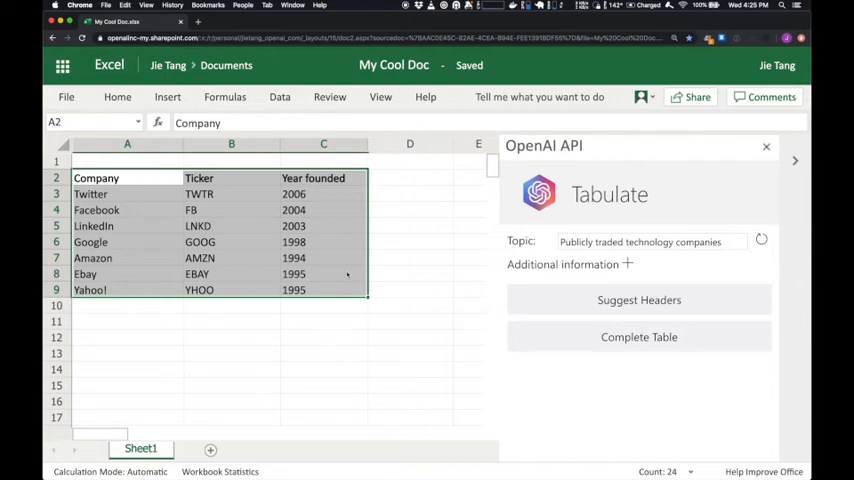
Step: Add AI Benefits Company's description and name in A10, then complete its ticker ABC and year 2030
text(The AI Benefits Company, an AI technology company, began trading on the NY stock exchange after its initial public offering. Founded in 2030, the company is known for a wide range of products spanning advanced robotics and natural language processing. It trades under the ticker "ABC".)
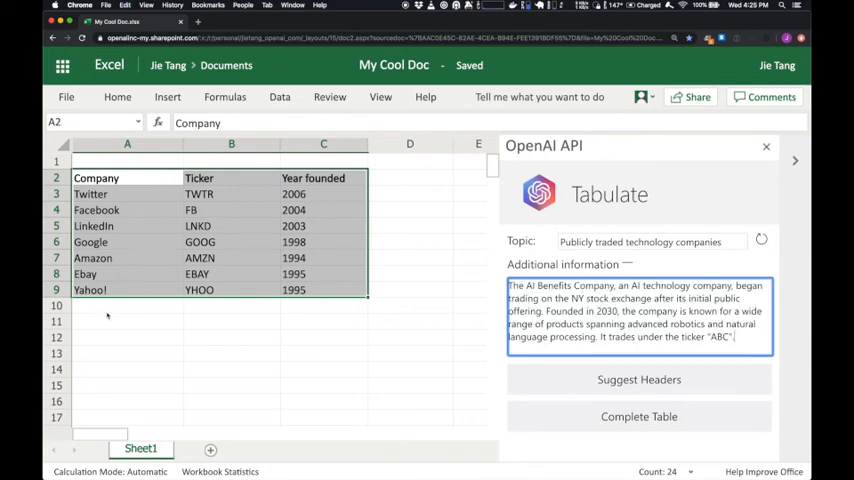
text(AI Benefits Company)
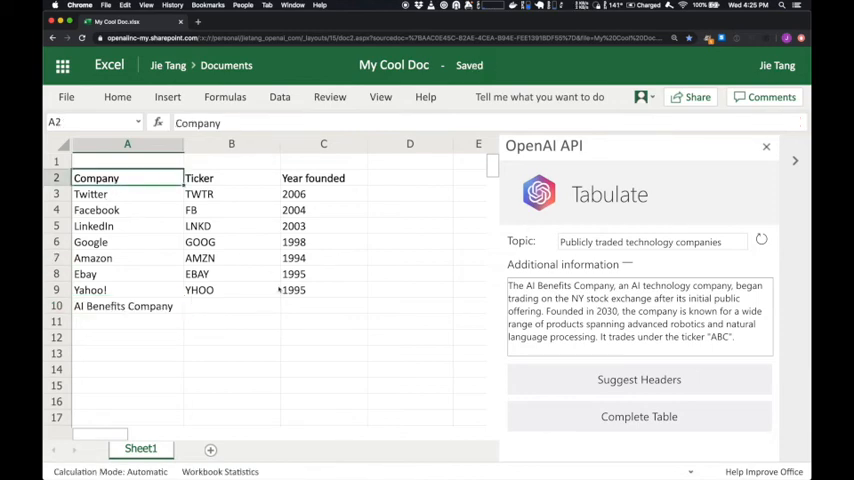
click(639, 417)
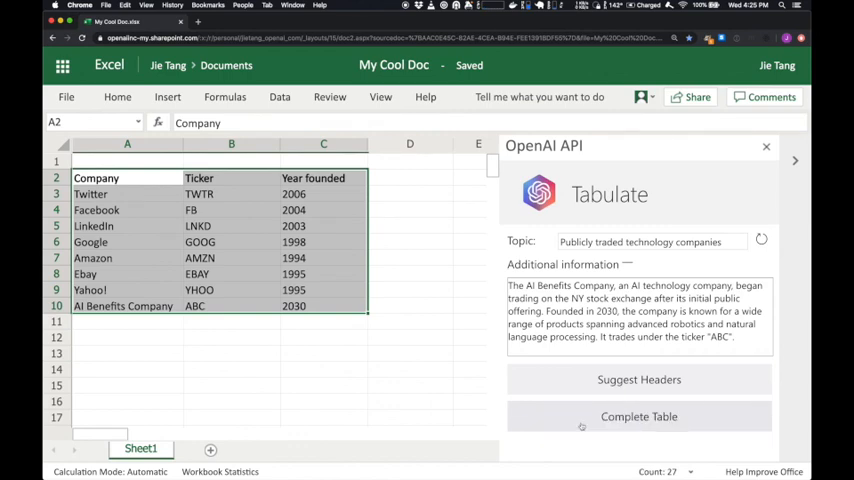